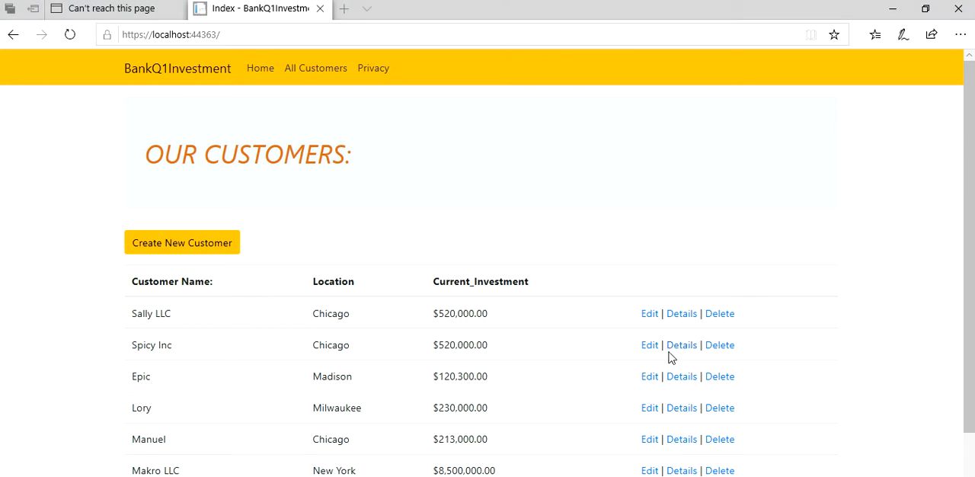
{"action": "mouse_move", "coordinate": [86, 282]}
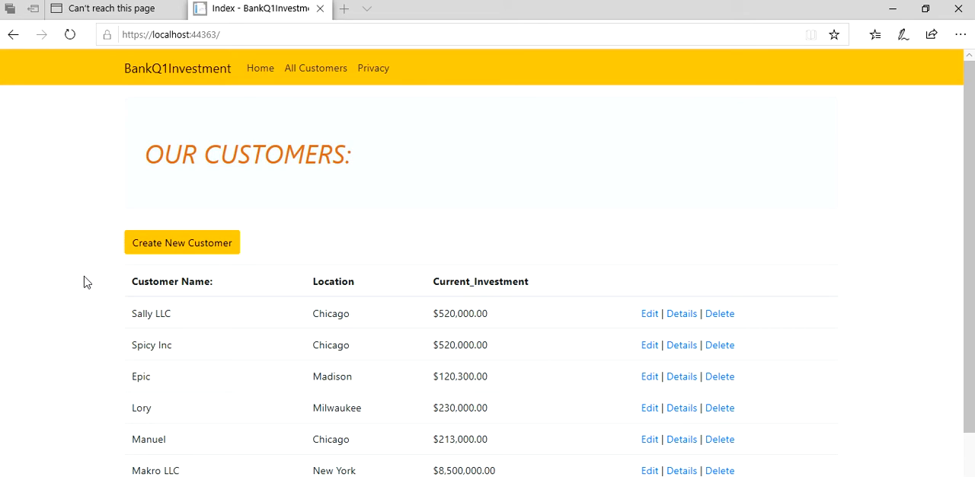
{"action": "mouse_move", "coordinate": [179, 282]}
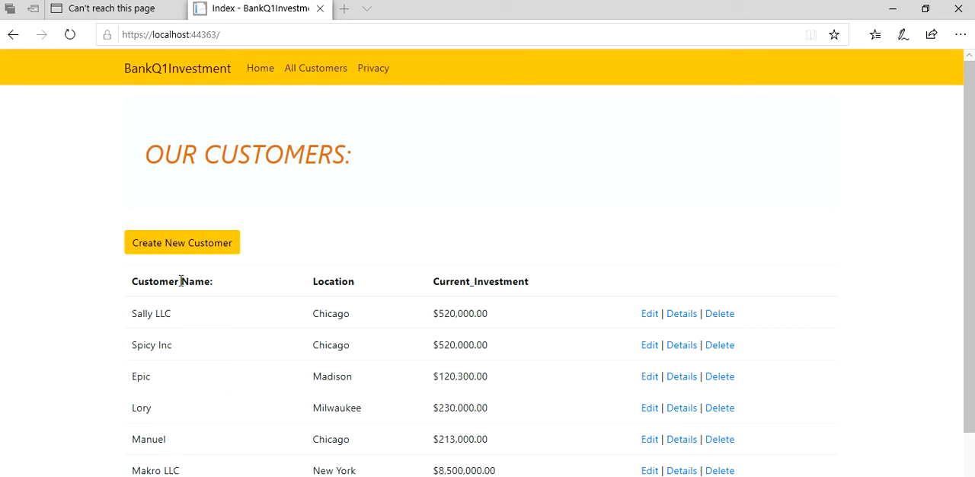
{"action": "mouse_move", "coordinate": [160, 119]}
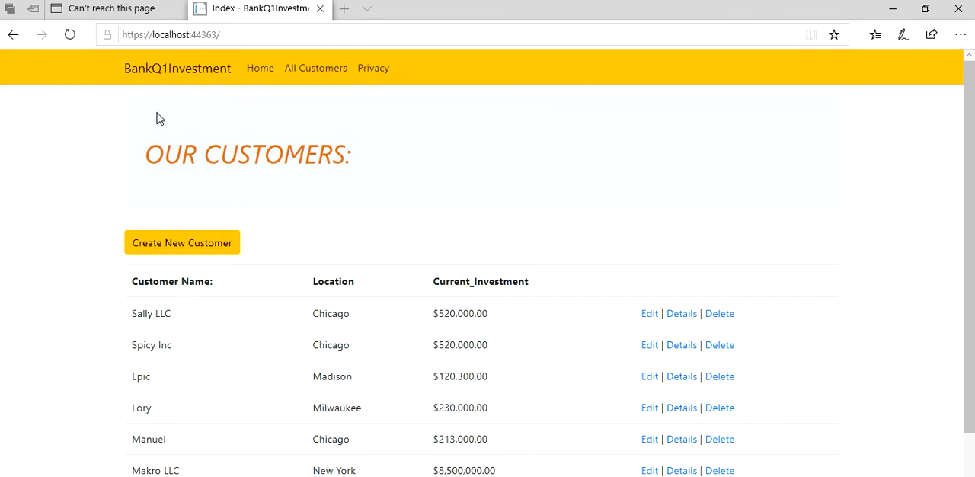
{"action": "mouse_move", "coordinate": [202, 158]}
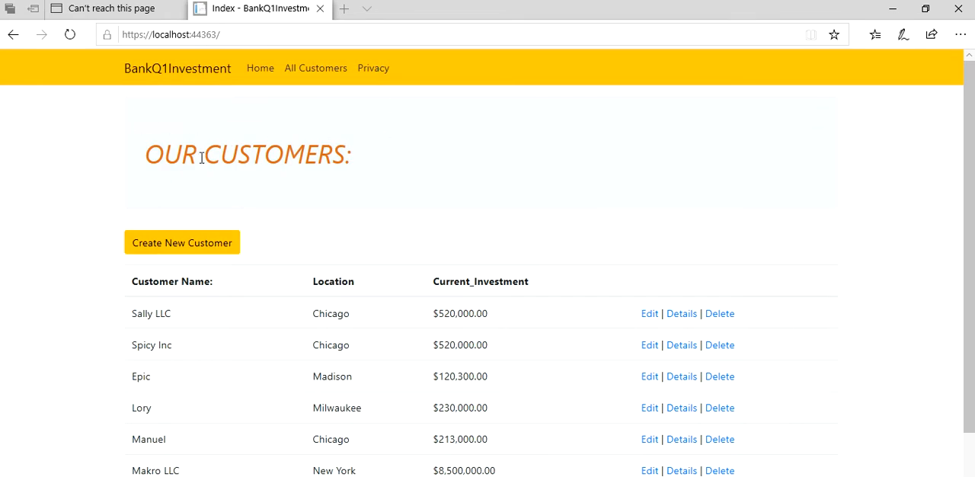
{"action": "mouse_move", "coordinate": [328, 168]}
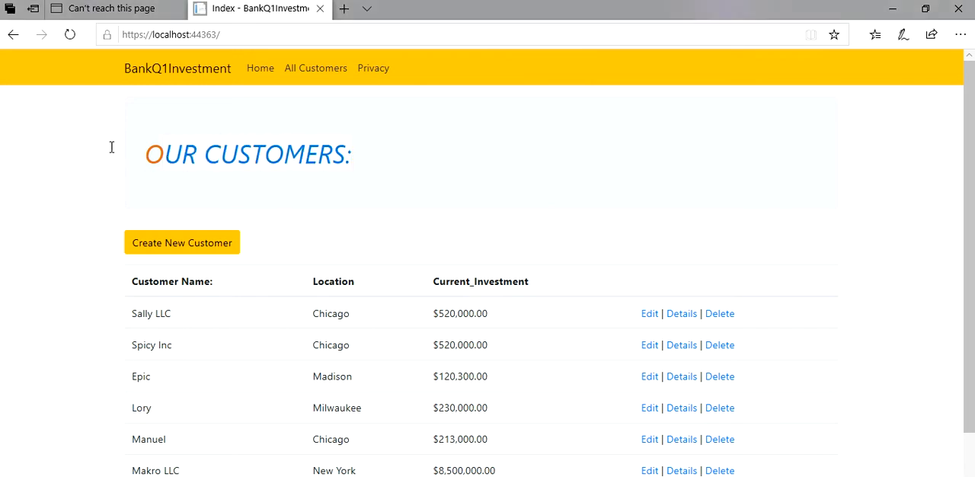
{"action": "mouse_move", "coordinate": [210, 136]}
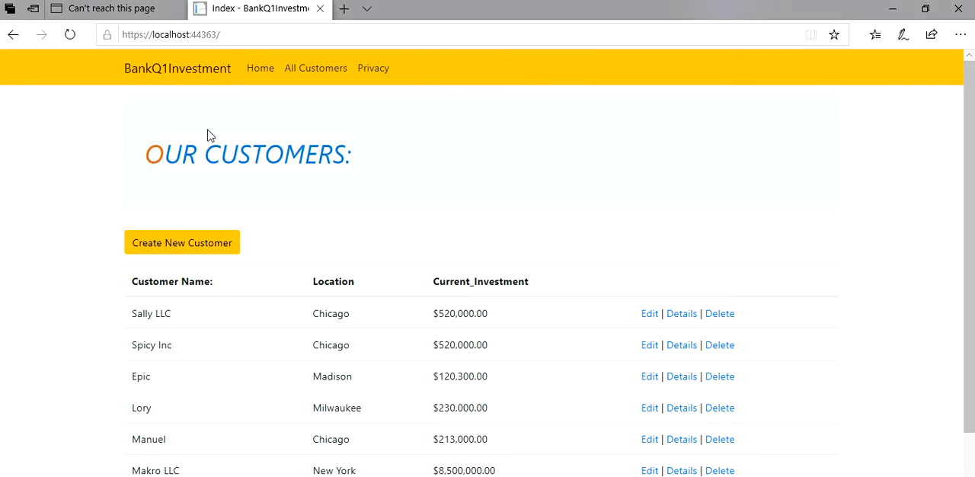
Step: Bring Visual Studio forward and browse Solution Explorer's wwwroot Images and ClientBasicInfoes views beside Index.cshtml
{"action": "key", "text": "alt+tab"}
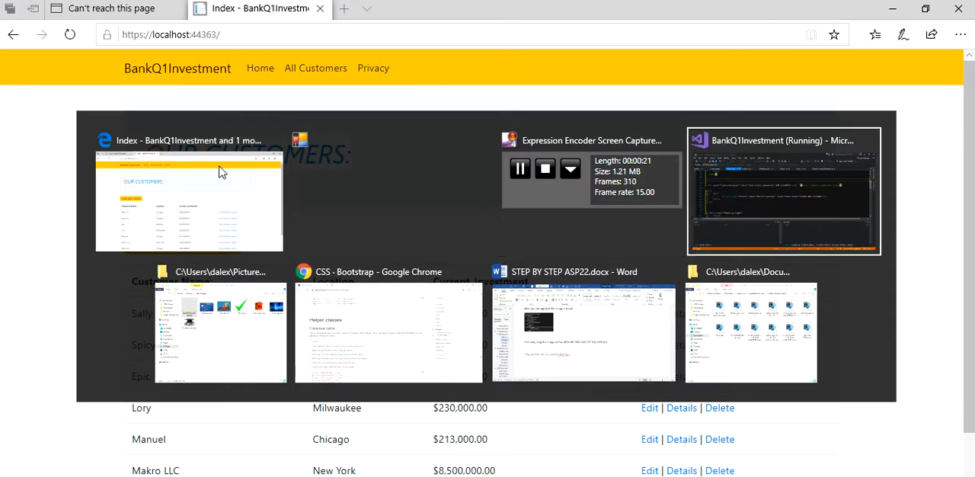
{"action": "left_click", "coordinate": [784, 191]}
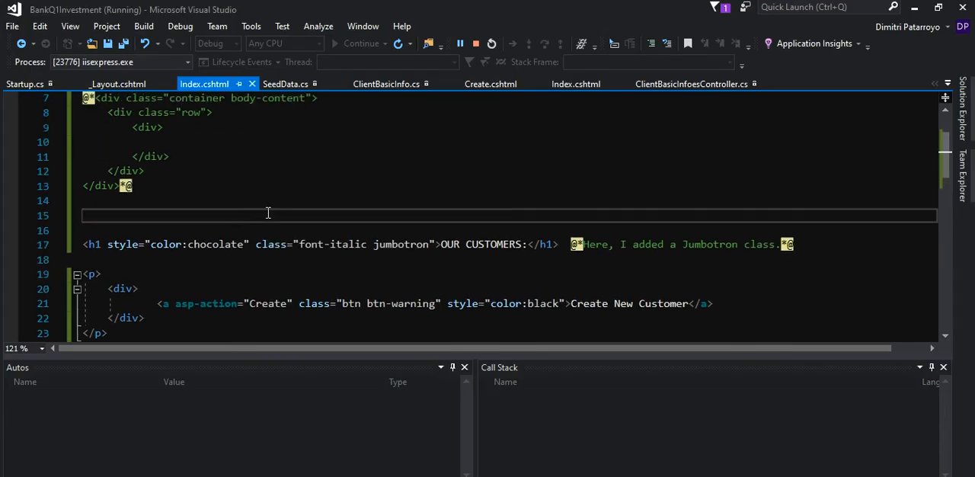
{"action": "scroll", "scroll_direction": "down", "scroll_amount": 3}
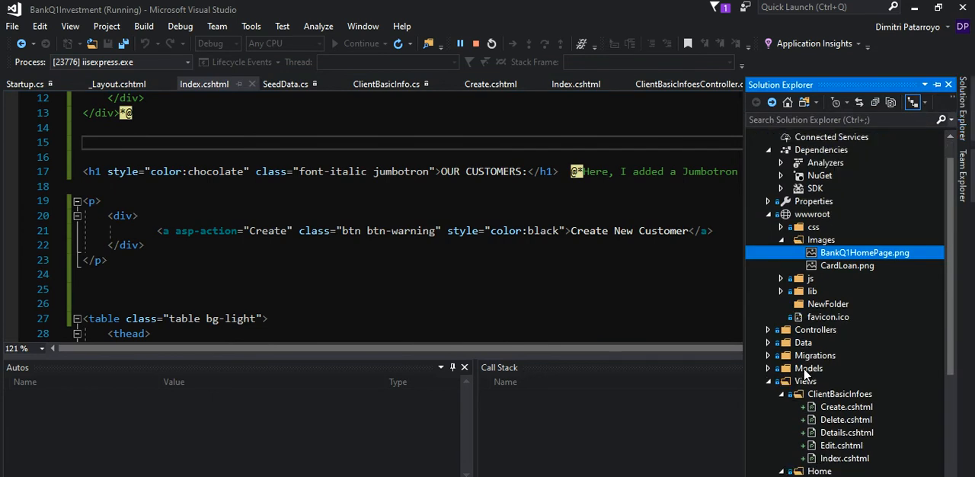
{"action": "scroll", "scroll_direction": "down", "scroll_amount": 3}
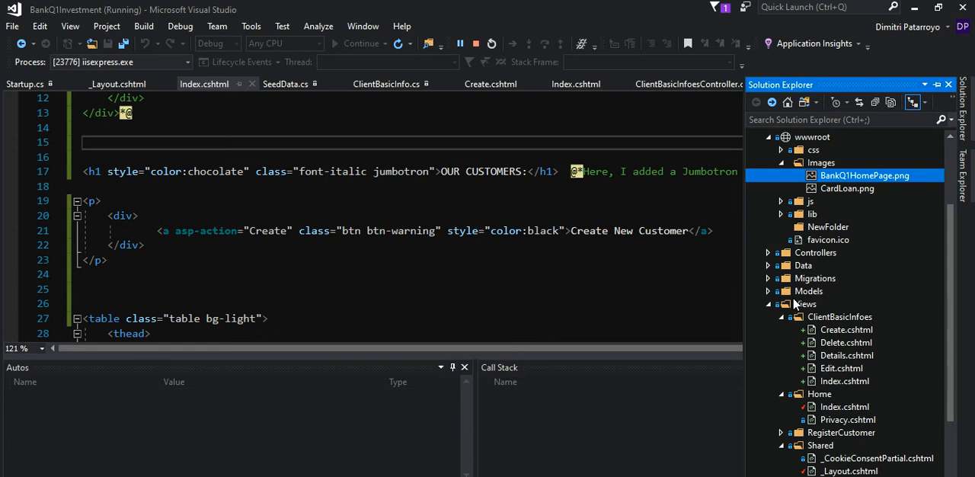
{"action": "mouse_move", "coordinate": [830, 389]}
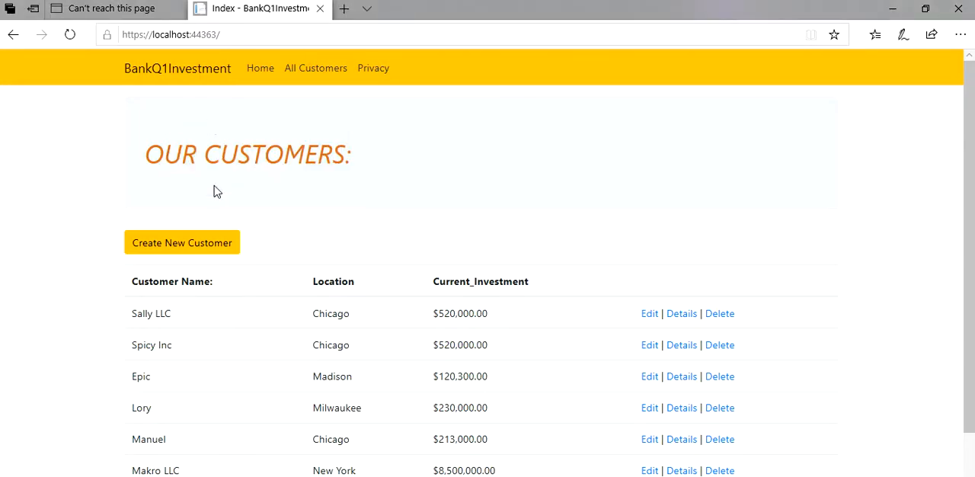
{"action": "mouse_move", "coordinate": [183, 412]}
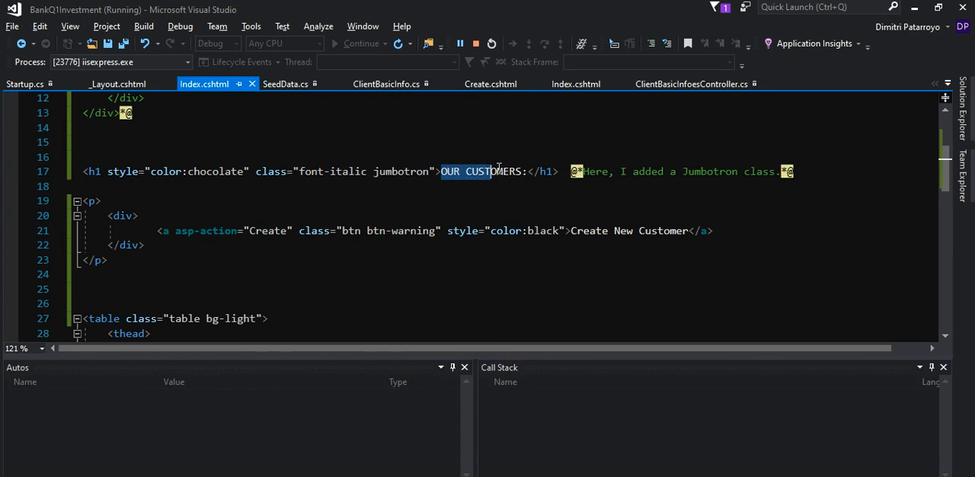
{"action": "scroll", "scroll_direction": "down", "scroll_amount": 3}
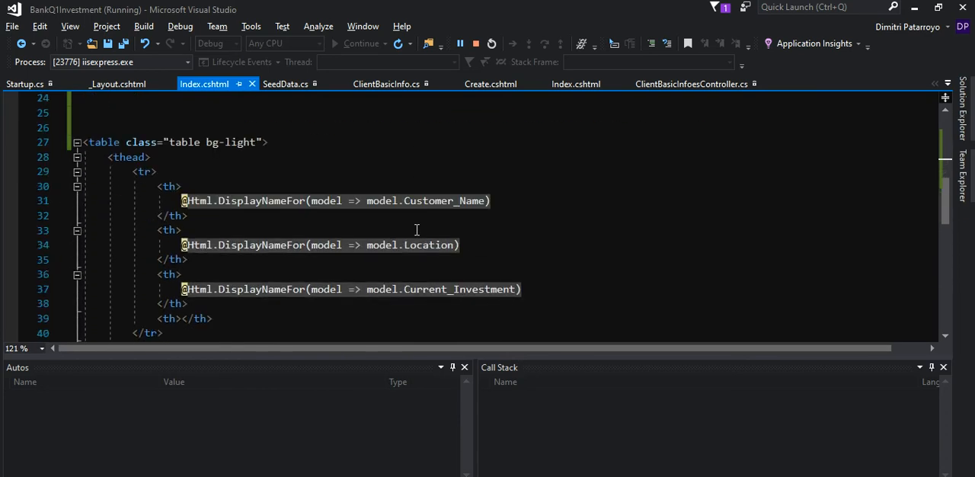
{"action": "scroll", "scroll_direction": "up", "scroll_amount": 3}
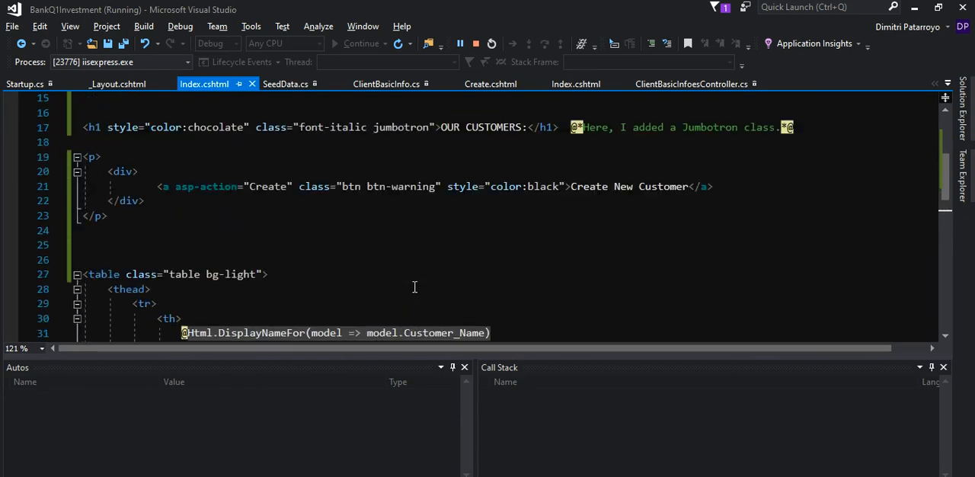
{"action": "scroll", "scroll_direction": "up", "scroll_amount": 3}
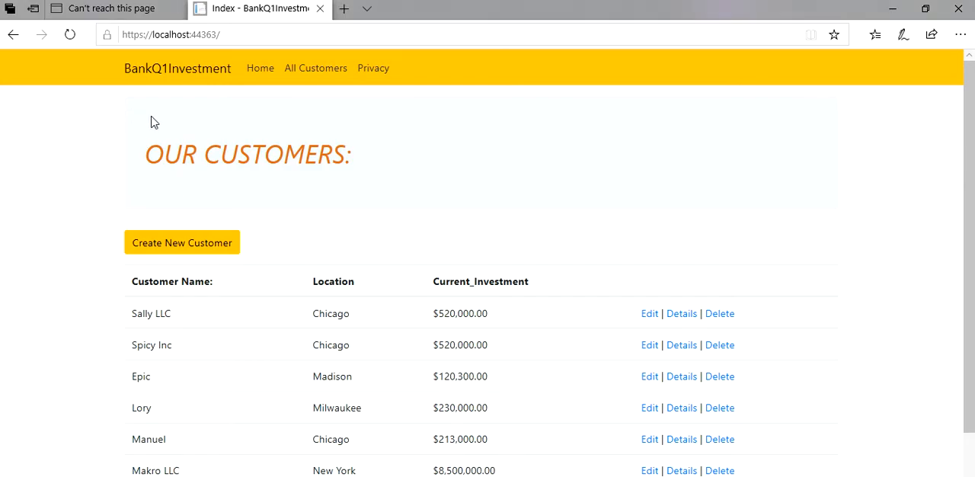
{"action": "mouse_move", "coordinate": [512, 170]}
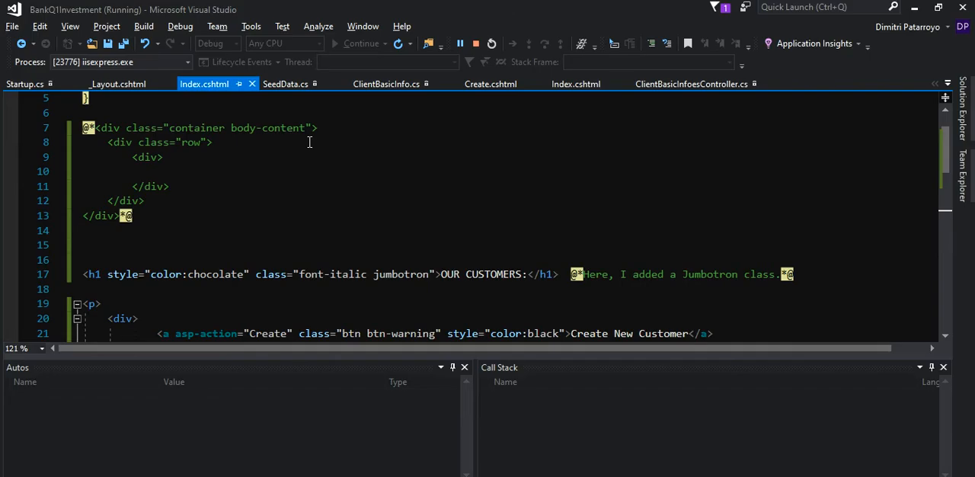
{"action": "scroll", "scroll_direction": "down", "scroll_amount": 3}
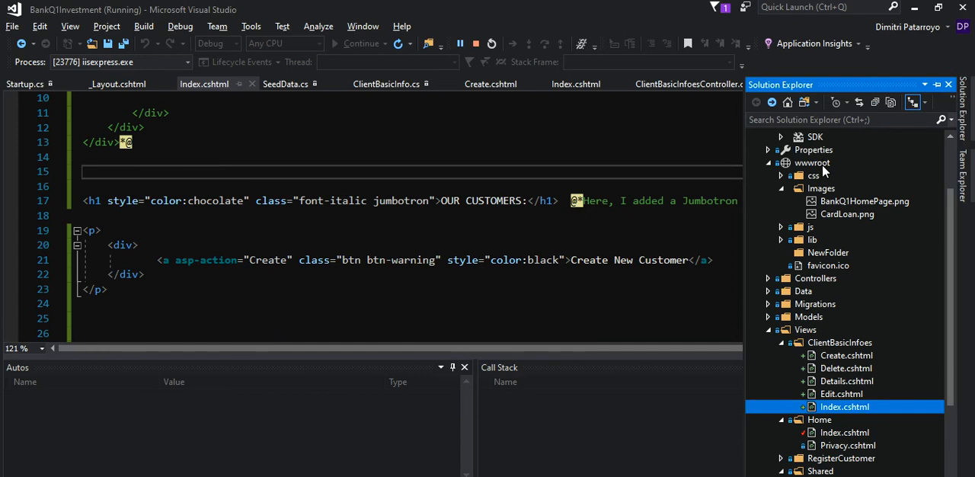
{"action": "mouse_move", "coordinate": [800, 180]}
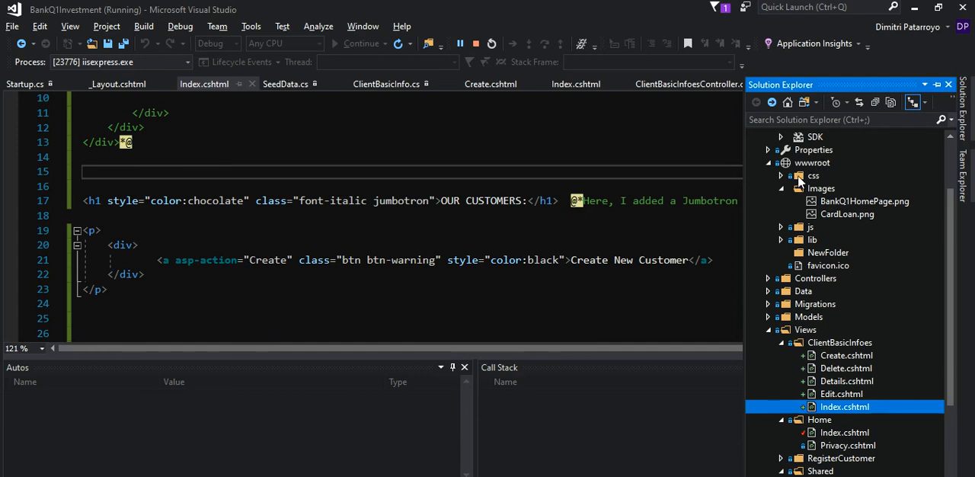
Step: Collapse Images, review the wwwroot folder's context menu, then leave Visual Studio for another window
{"action": "left_click", "coordinate": [780, 189]}
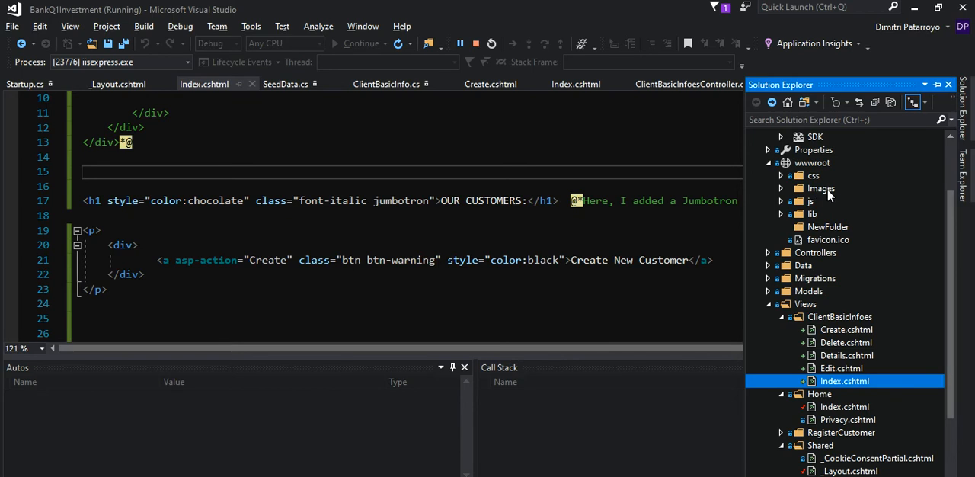
{"action": "left_click", "coordinate": [812, 161]}
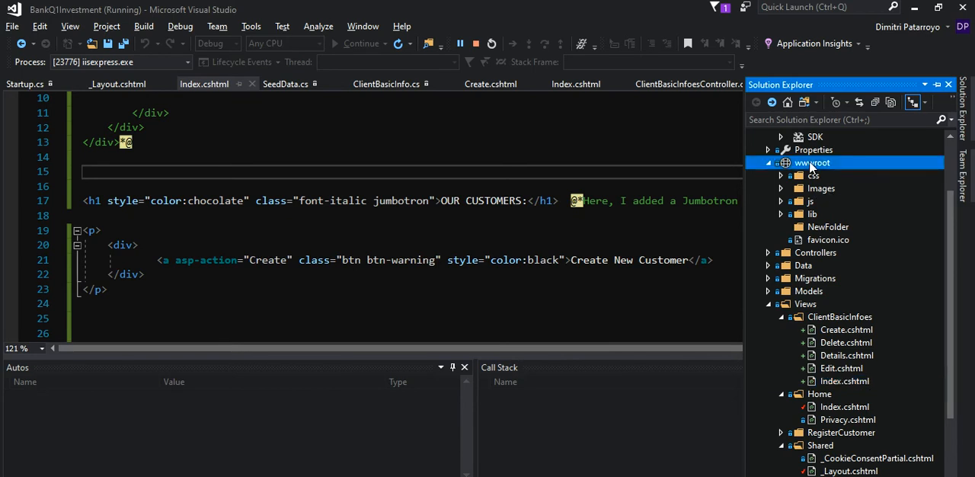
{"action": "right_click", "coordinate": [813, 164]}
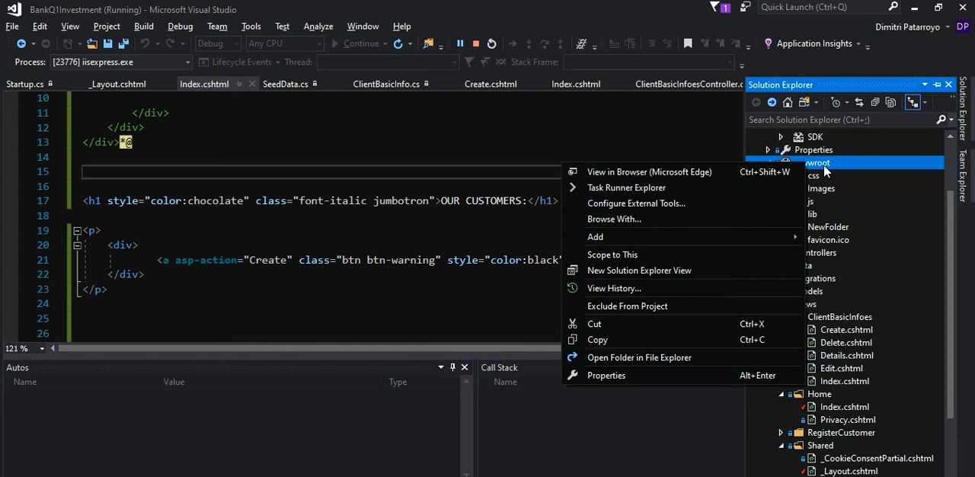
{"action": "mouse_move", "coordinate": [620, 338]}
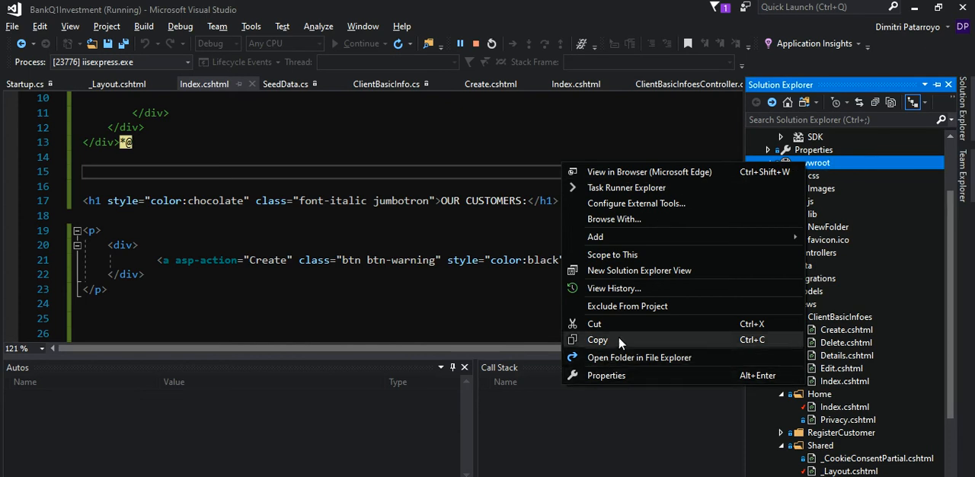
{"action": "mouse_move", "coordinate": [643, 236]}
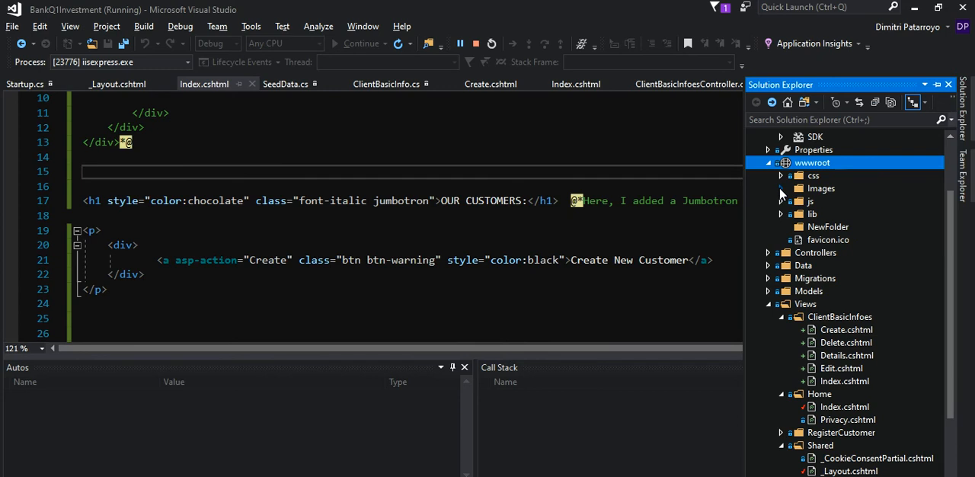
{"action": "mouse_move", "coordinate": [820, 192]}
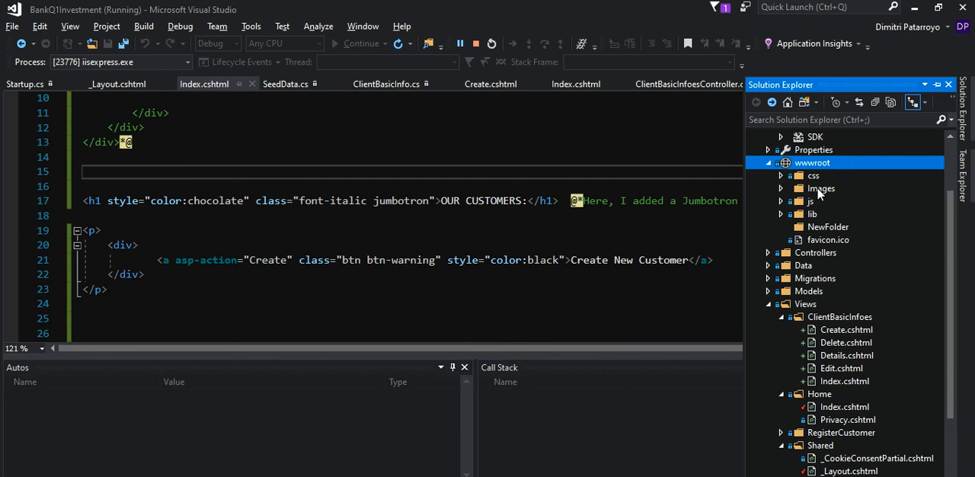
{"action": "key", "text": "alt+tab"}
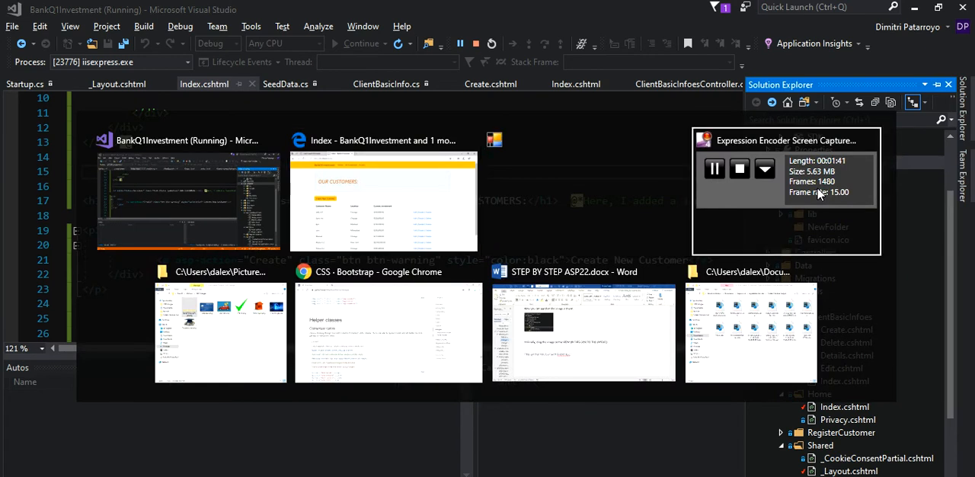
Step: Switch File Explorer to the saved .NET Images folder holding BankQ1HomePage.png and CardLoan.png
{"action": "left_click", "coordinate": [220, 332]}
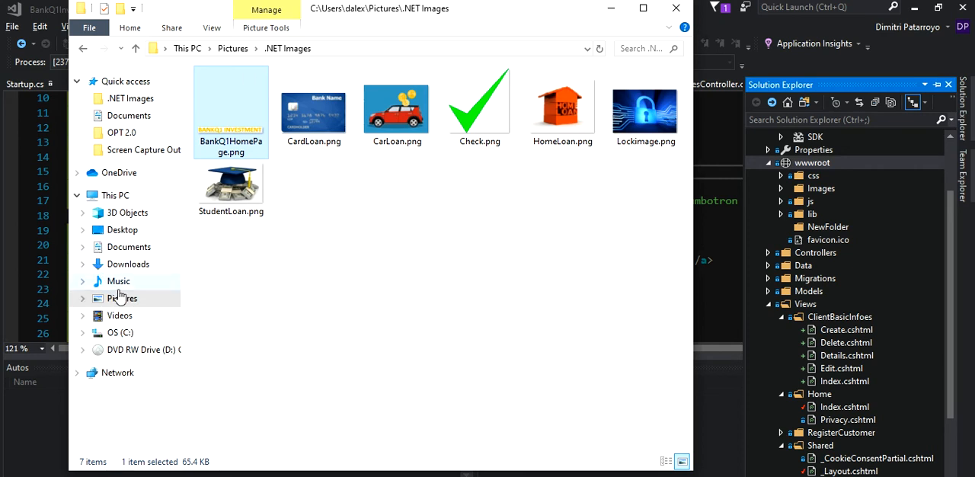
{"action": "mouse_move", "coordinate": [247, 119]}
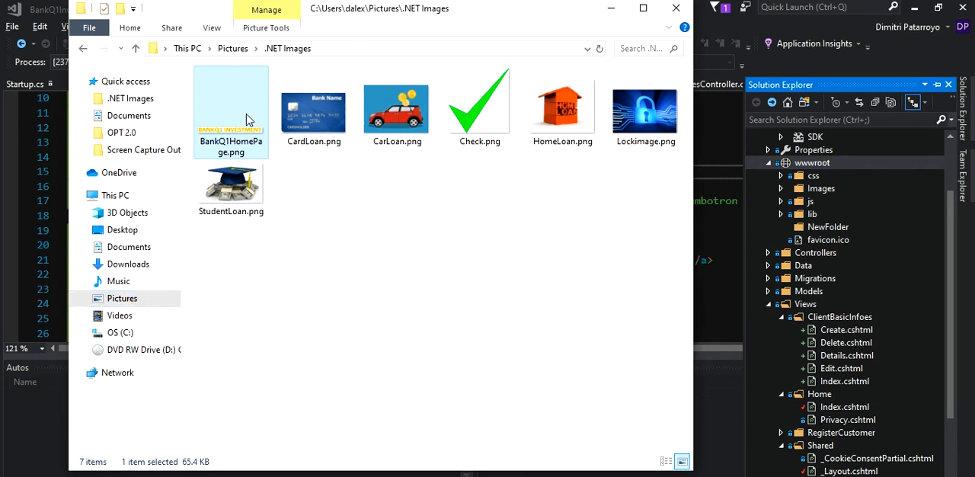
{"action": "mouse_move", "coordinate": [247, 122]}
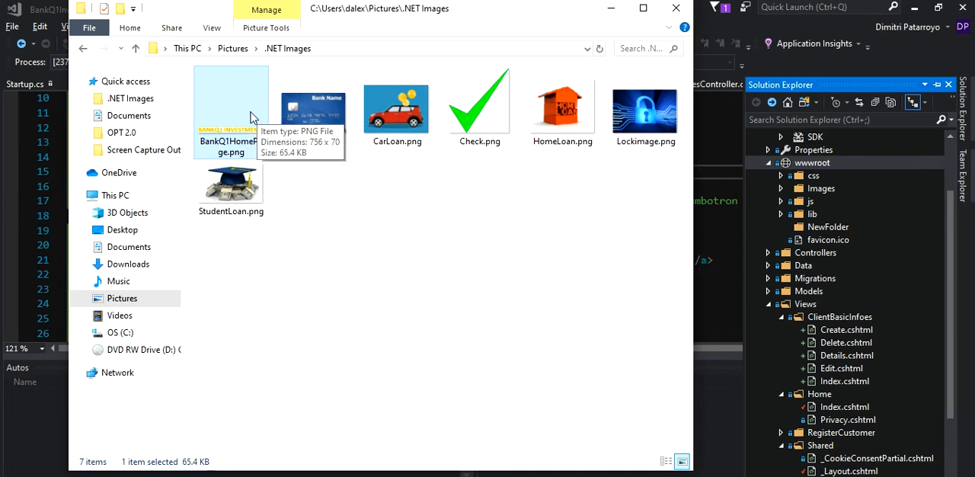
{"action": "mouse_move", "coordinate": [247, 116]}
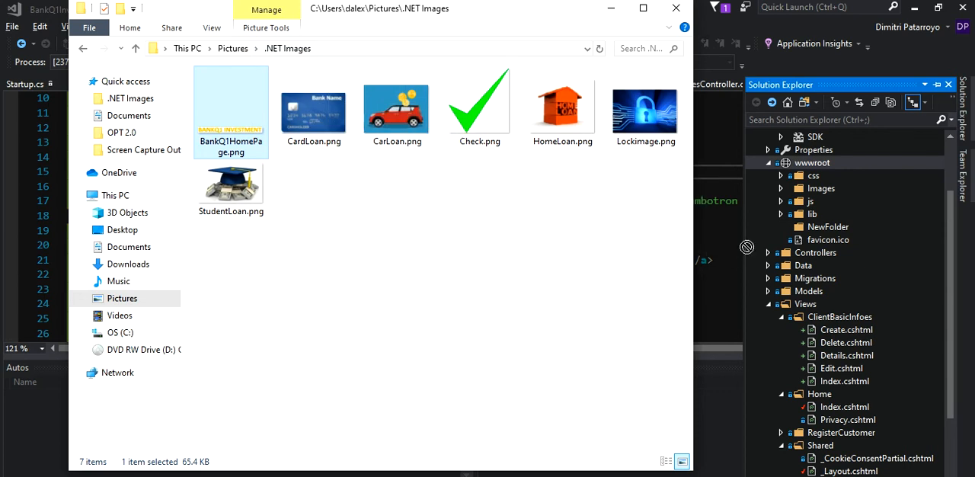
{"action": "mouse_move", "coordinate": [829, 189]}
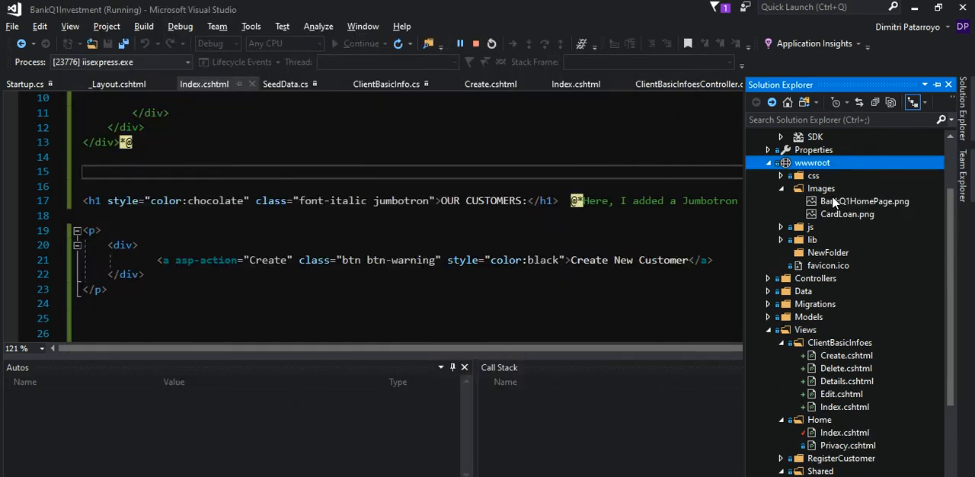
Step: Place the cursor on the blank line above the OUR CUSTOMERS heading in Index.cshtml
{"action": "left_click", "coordinate": [864, 201]}
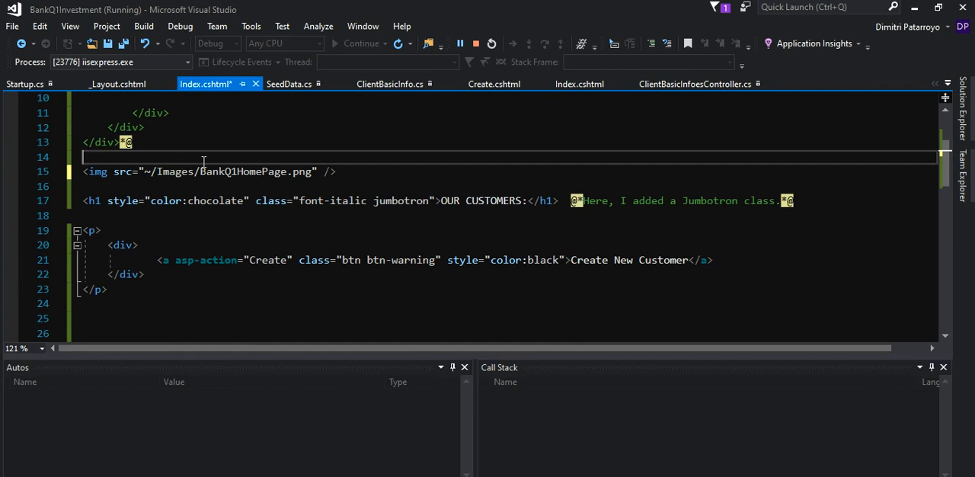
{"action": "mouse_move", "coordinate": [272, 176]}
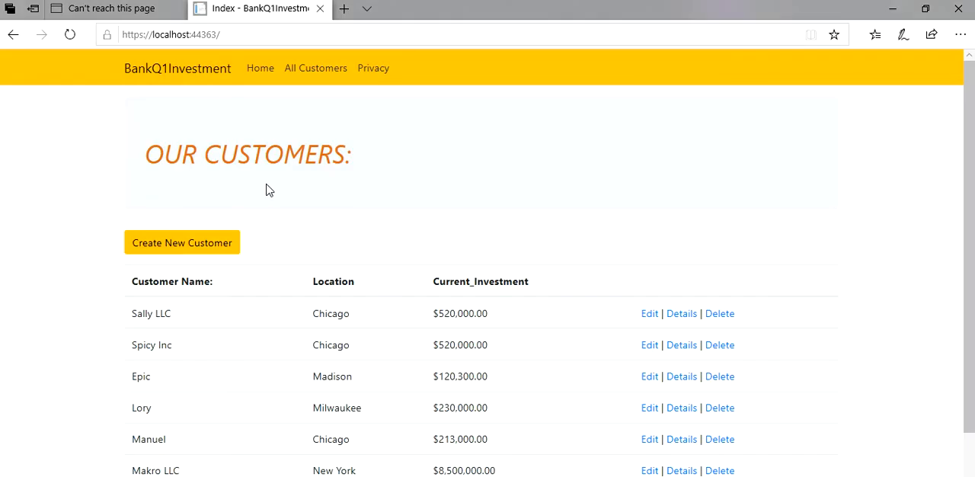
{"action": "mouse_move", "coordinate": [265, 142]}
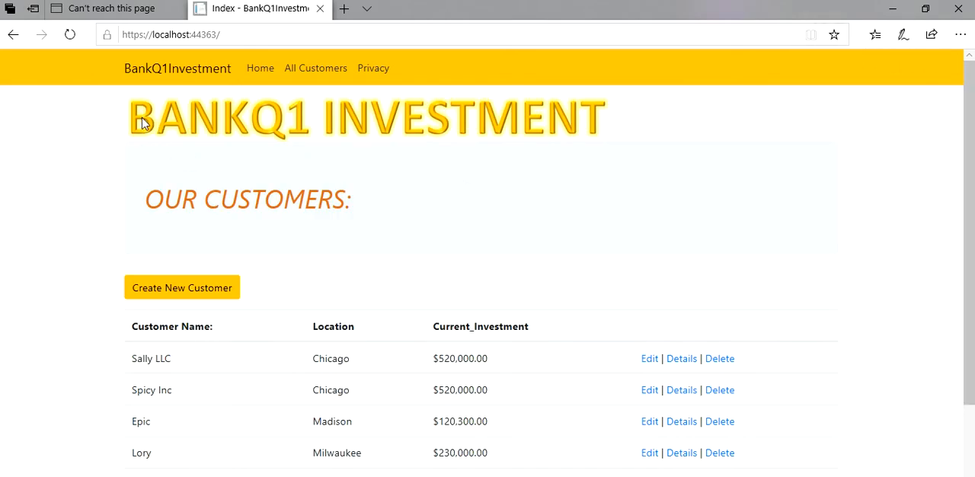
{"action": "mouse_move", "coordinate": [96, 138]}
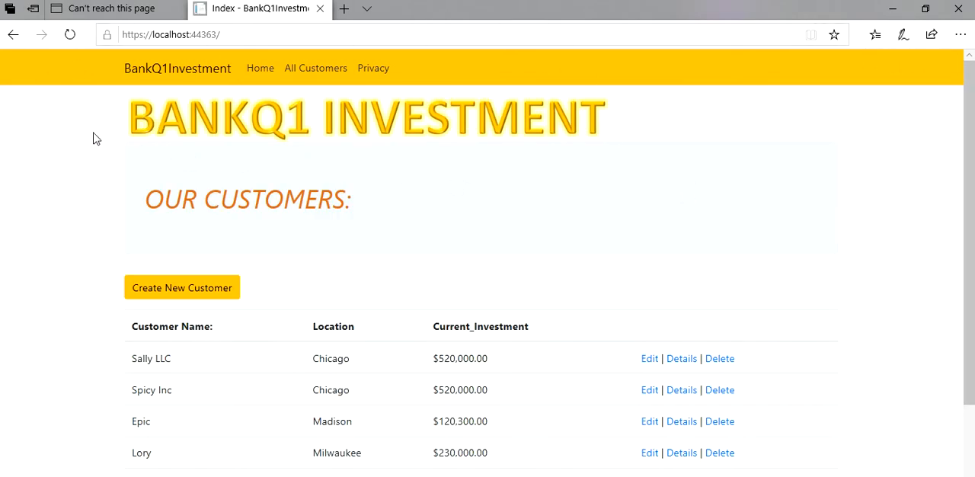
{"action": "mouse_move", "coordinate": [278, 134]}
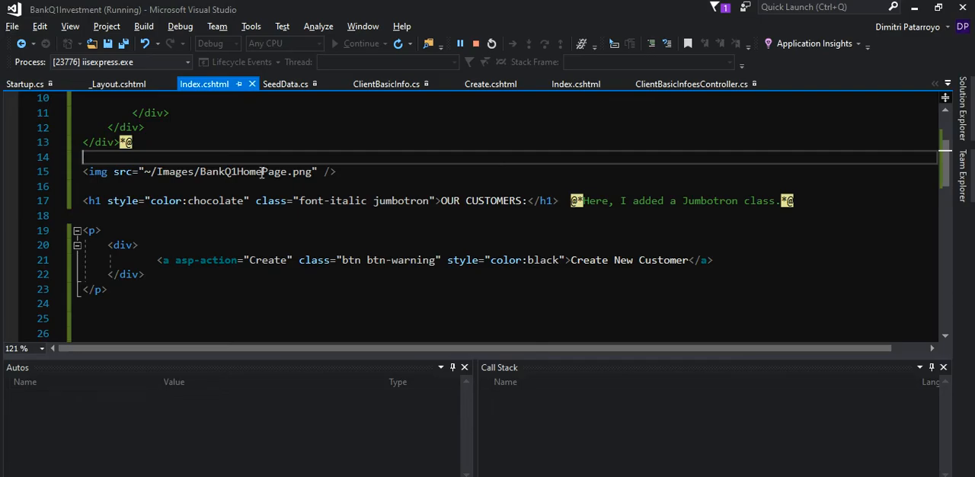
Step: Retype <img src="~/Images/BankQ1HomePage.png" /> inside the body-content row div above the heading
{"action": "scroll", "scroll_direction": "up", "scroll_amount": 3}
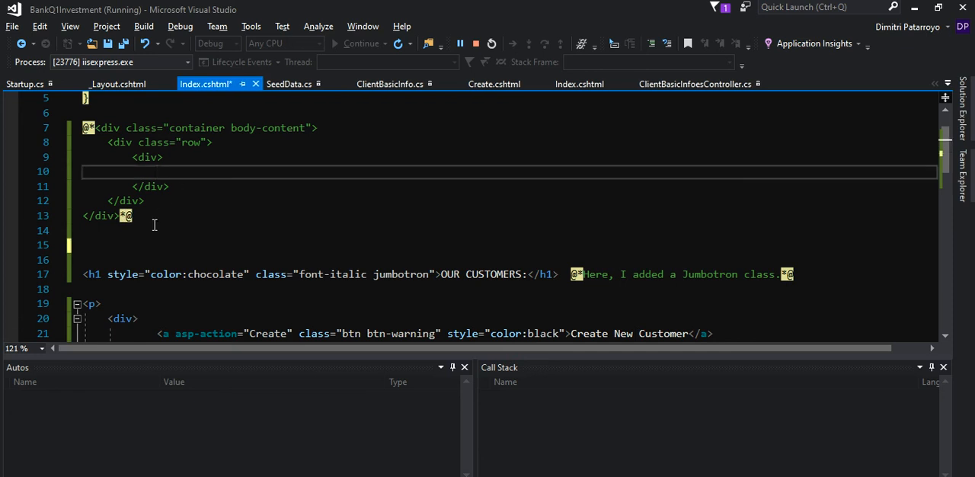
{"action": "left_click_drag", "start_coordinate": [131, 216], "coordinate": [88, 128]}
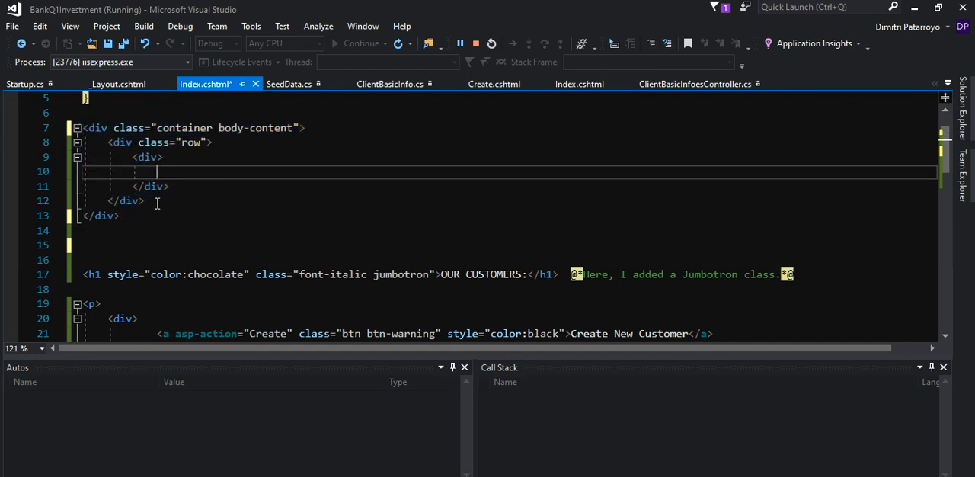
{"action": "type", "text": "<img src=\"~/Images/BankQ1HomePage.png\" />"}
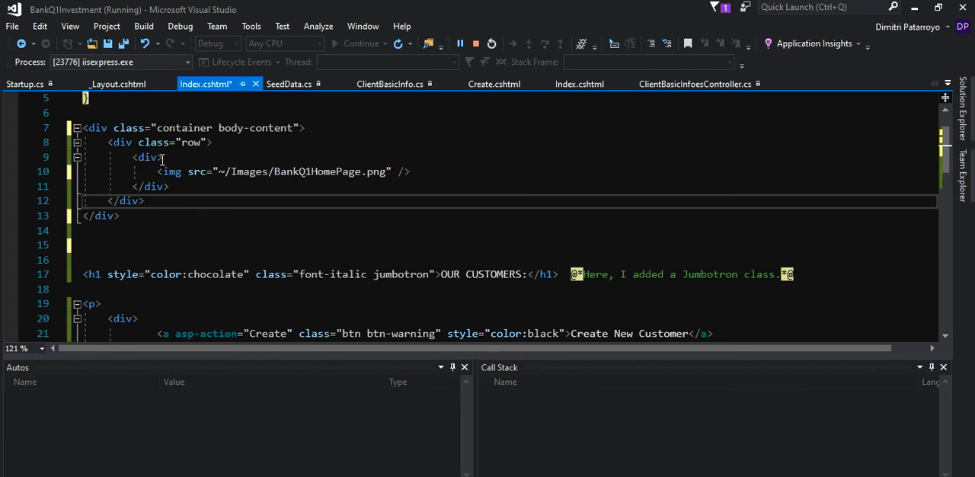
{"action": "mouse_move", "coordinate": [158, 162]}
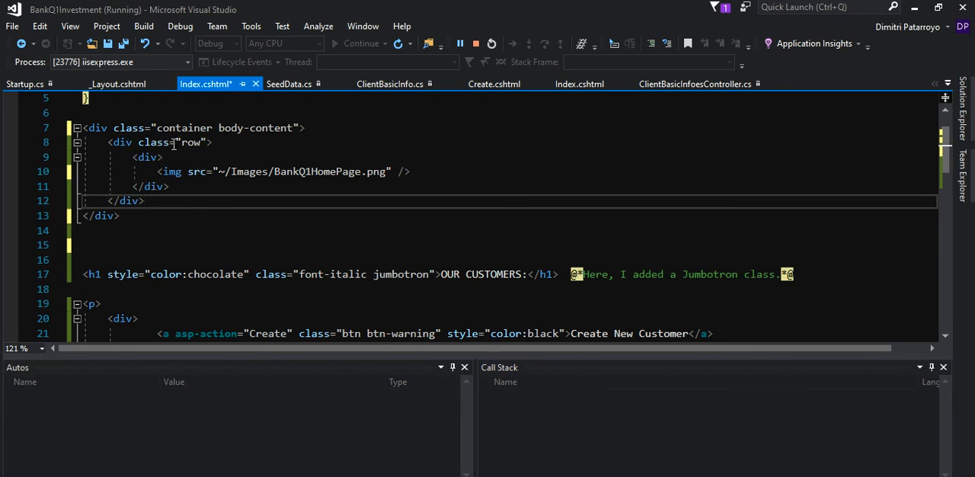
{"action": "left_click", "coordinate": [176, 171]}
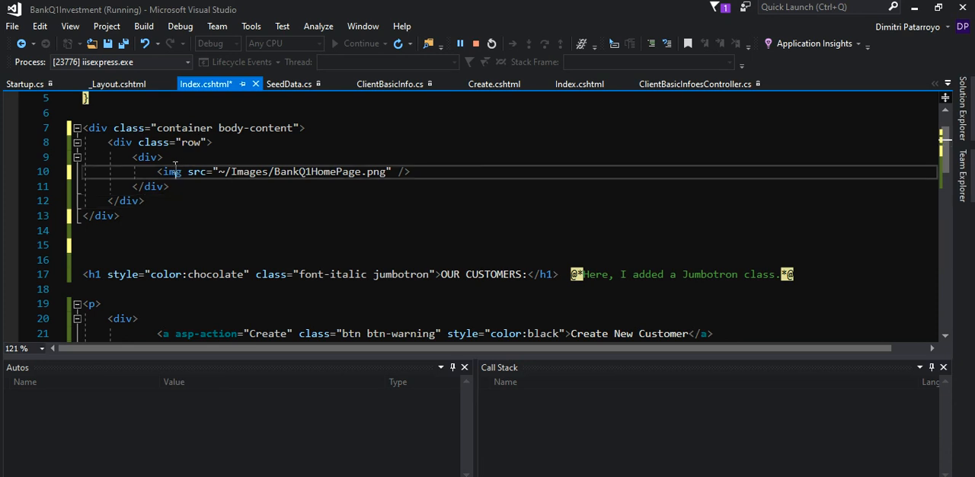
{"action": "scroll", "scroll_direction": "up", "scroll_amount": 3}
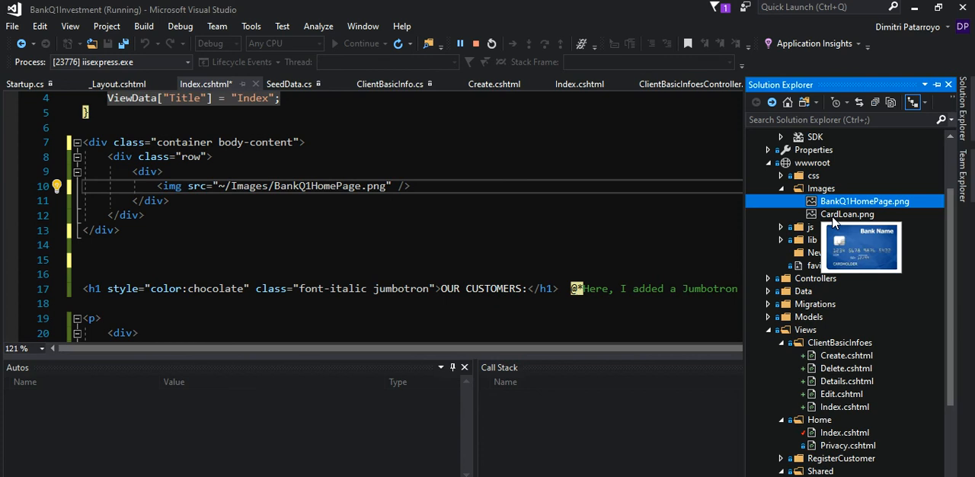
{"action": "mouse_move", "coordinate": [841, 220]}
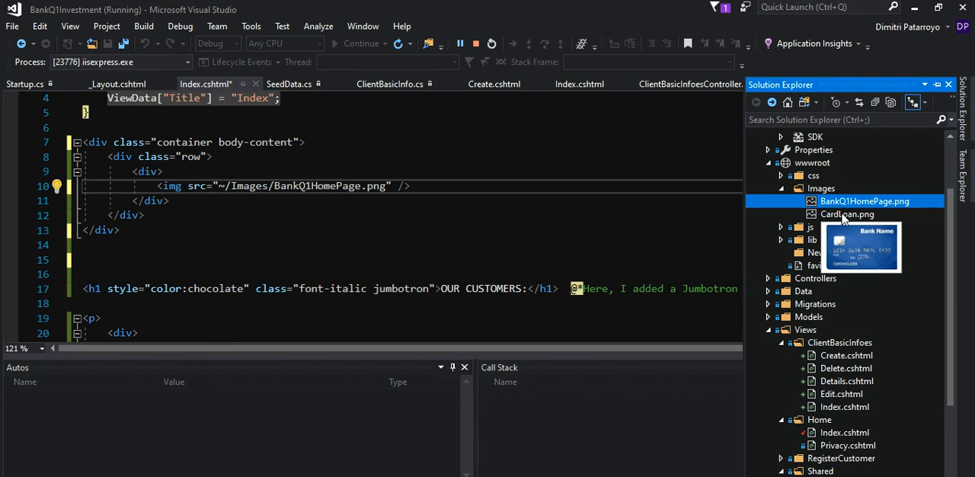
Step: Reload the customers page in Edge so the CardLoan card shows beside the BANKQ1 banner
{"action": "left_click", "coordinate": [847, 213]}
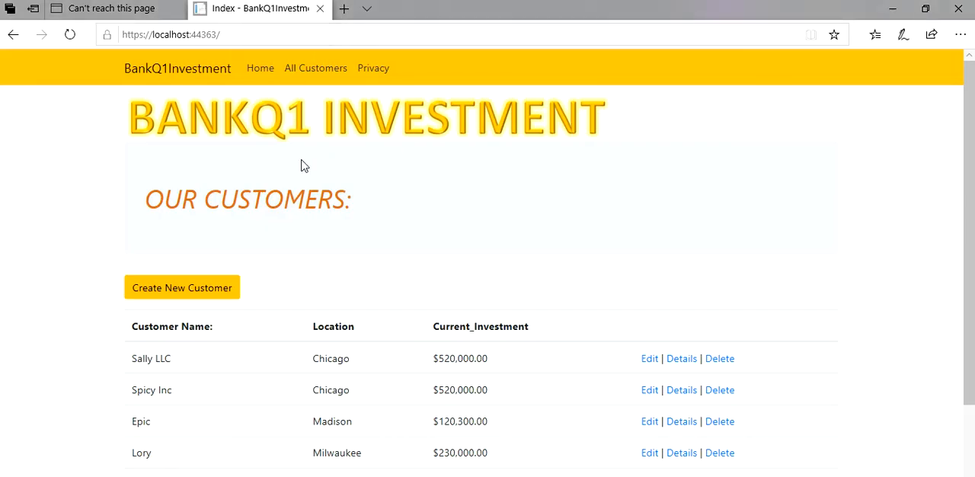
{"action": "left_click", "coordinate": [70, 33]}
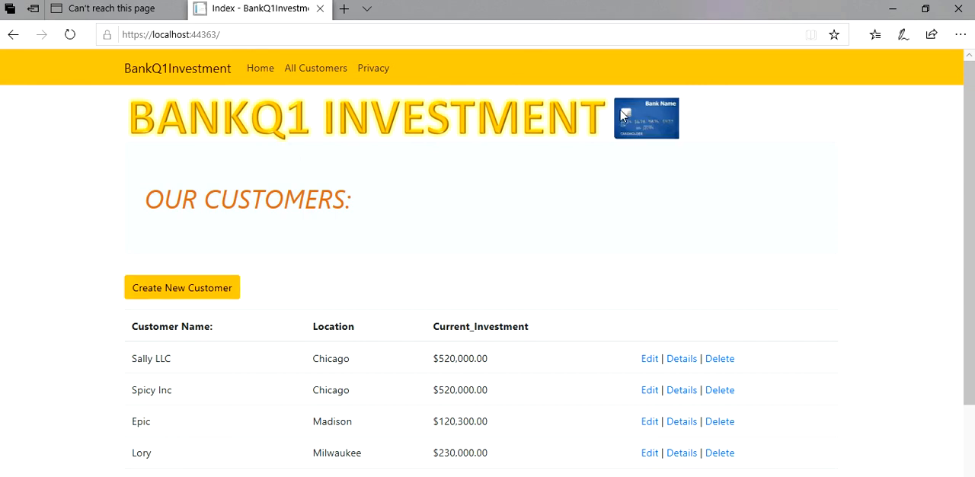
{"action": "mouse_move", "coordinate": [592, 143]}
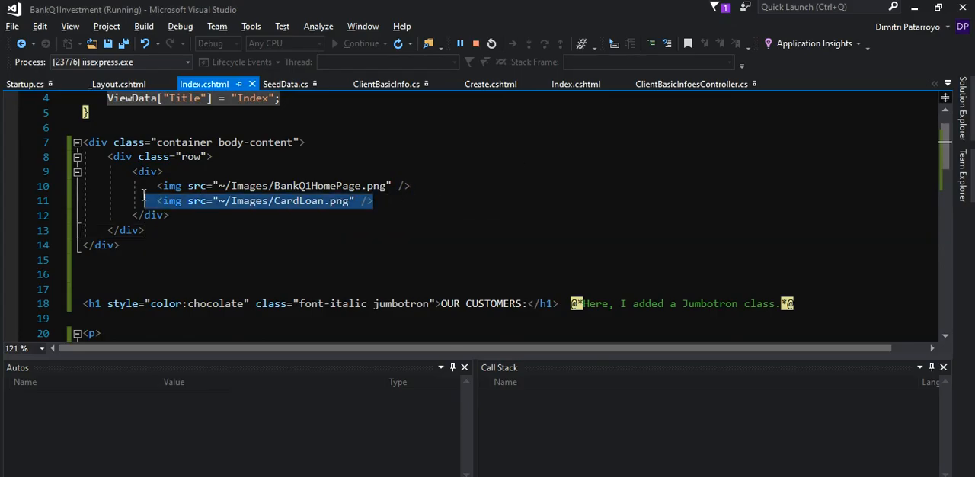
Step: Delete the CardLoan.png img line from Index.cshtml, leaving only the BankQ1HomePage.png banner
{"action": "key", "text": "Delete"}
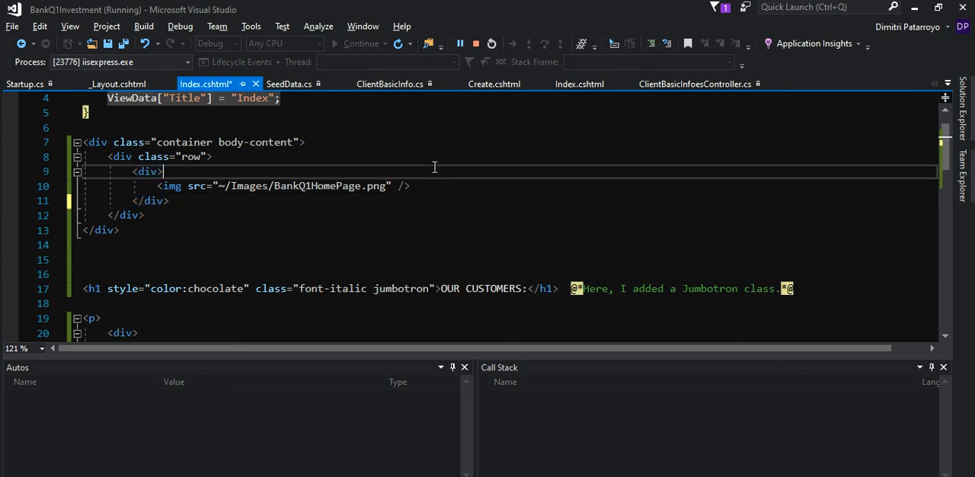
{"action": "scroll", "scroll_direction": "up", "scroll_amount": 3}
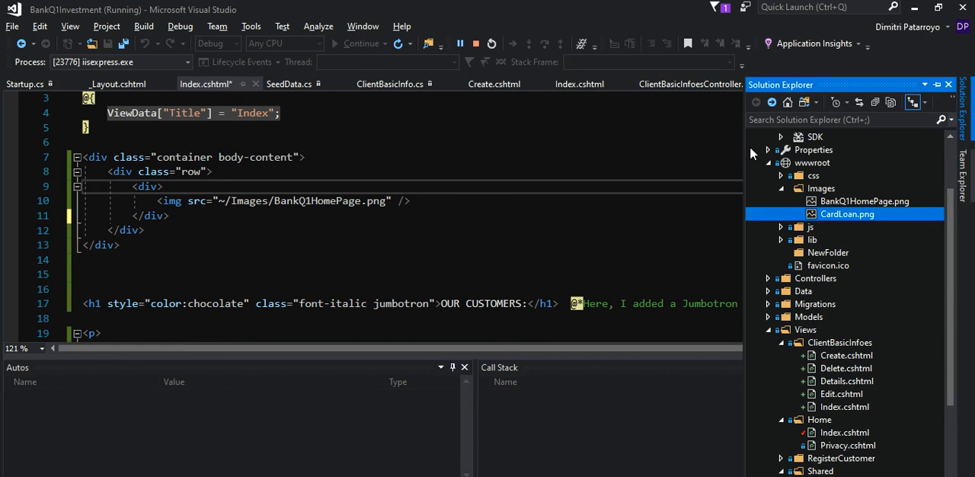
{"action": "mouse_move", "coordinate": [582, 205]}
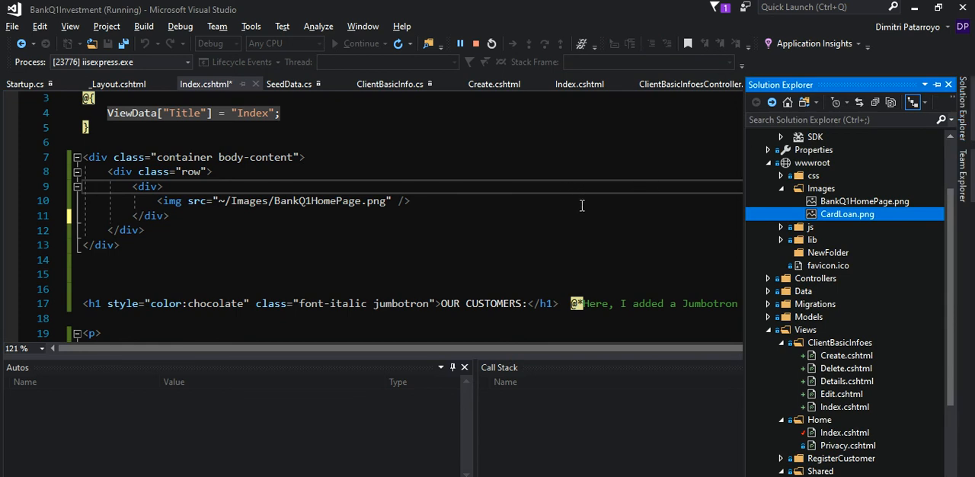
{"action": "mouse_move", "coordinate": [326, 247]}
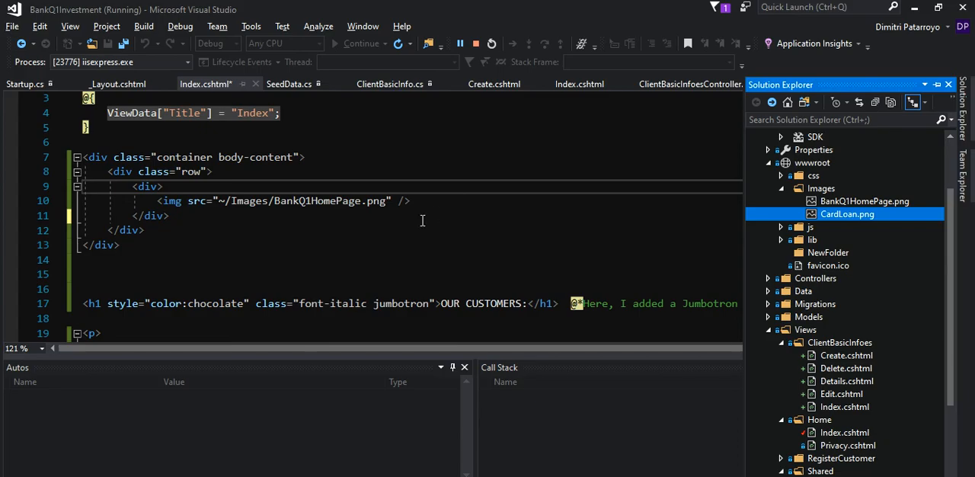
{"action": "key", "text": "alt+tab"}
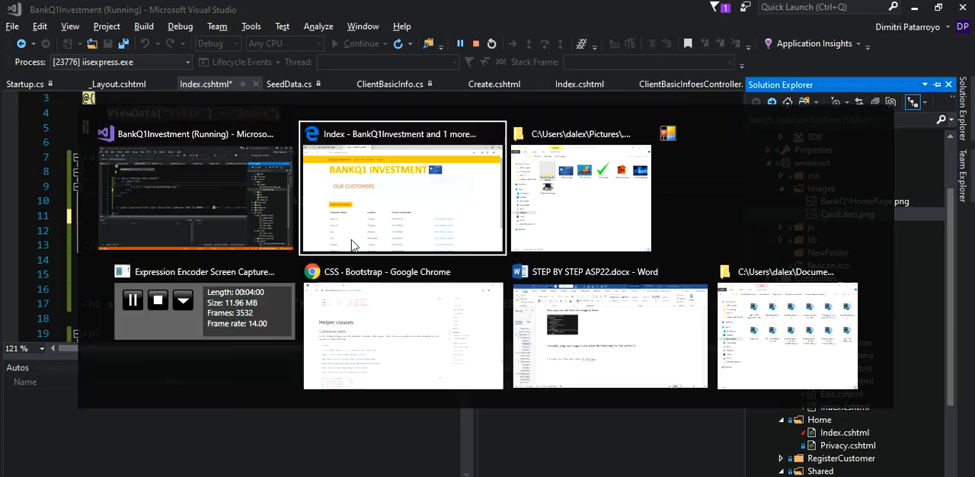
Step: Return to the Edge customers page showing the BANKQ1 INVESTMENT banner
{"action": "left_click", "coordinate": [402, 191]}
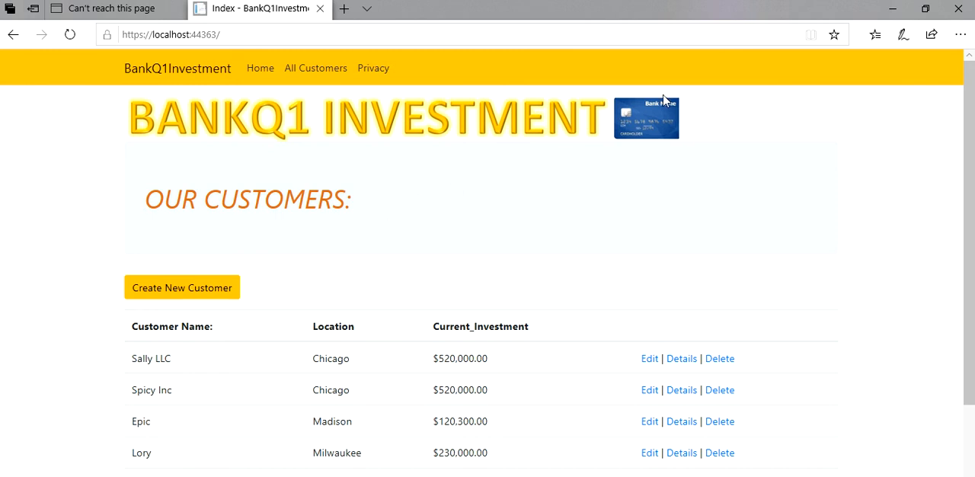
{"action": "mouse_move", "coordinate": [480, 170]}
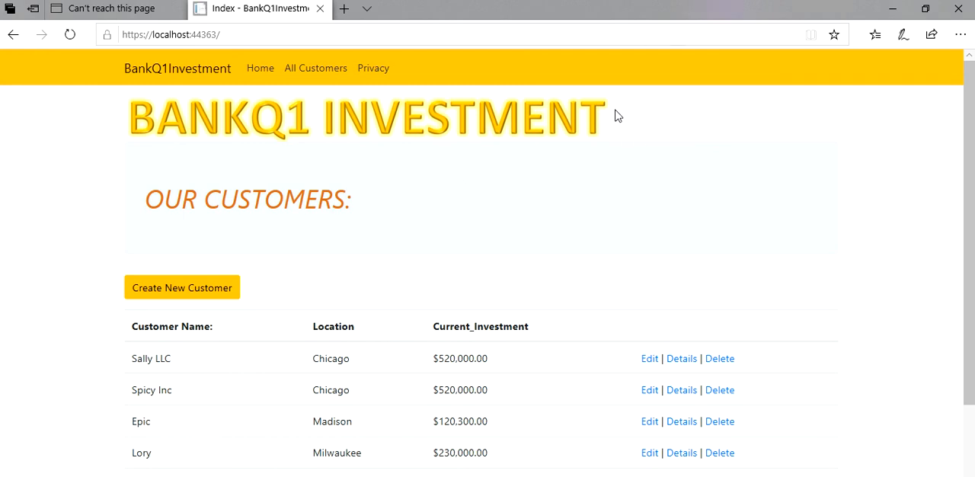
{"action": "mouse_move", "coordinate": [573, 244]}
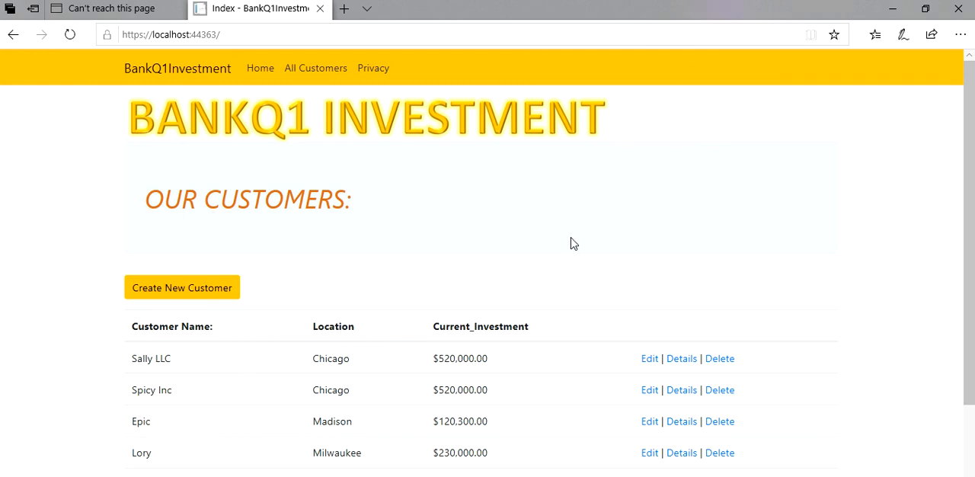
{"action": "mouse_move", "coordinate": [542, 287]}
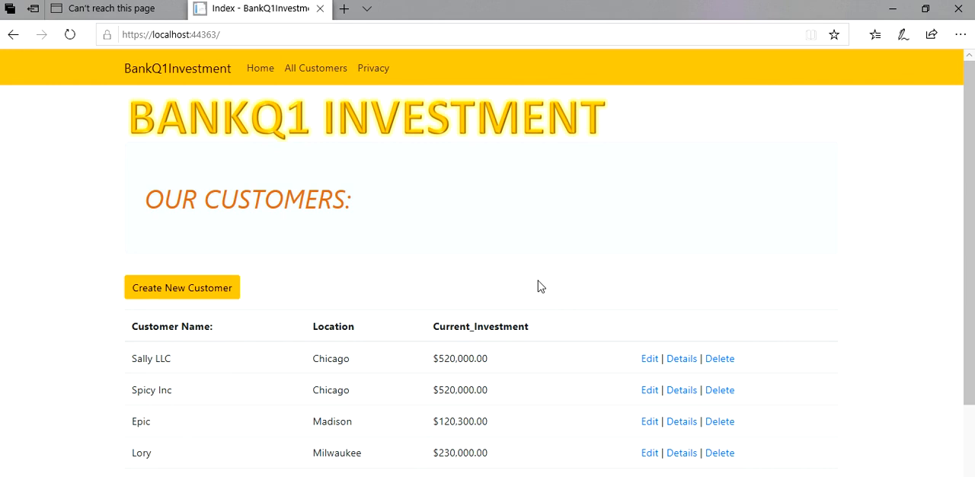